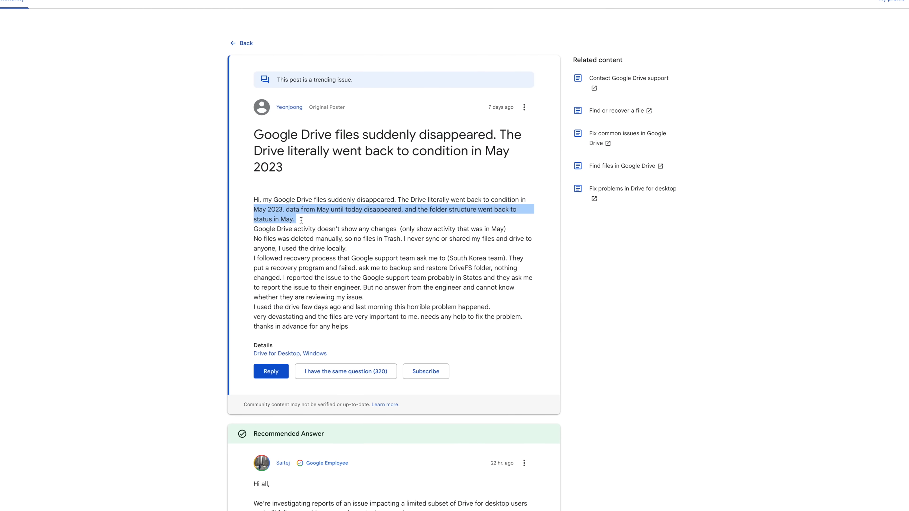
Search Package Center for 'cloud sync' and install the Cloud Sync package.
scroll("down", 3)
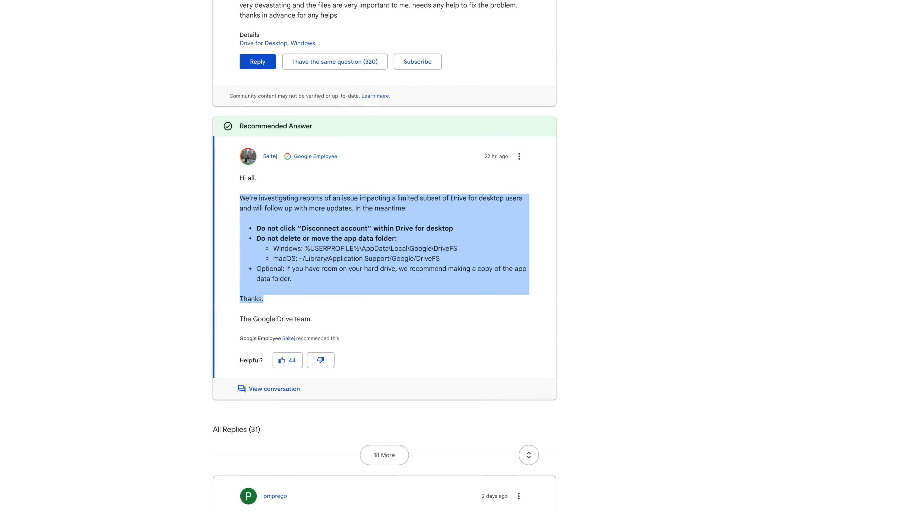
scroll("up", 3)
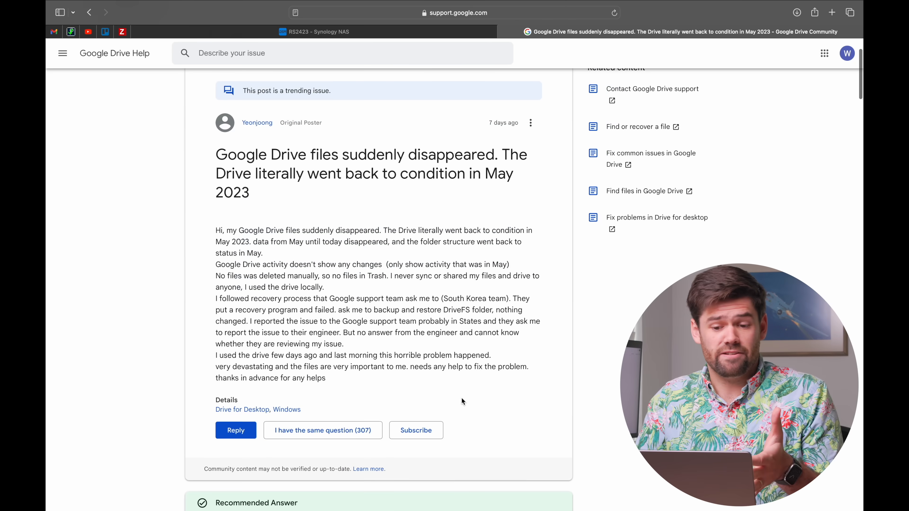
scroll("down", 3)
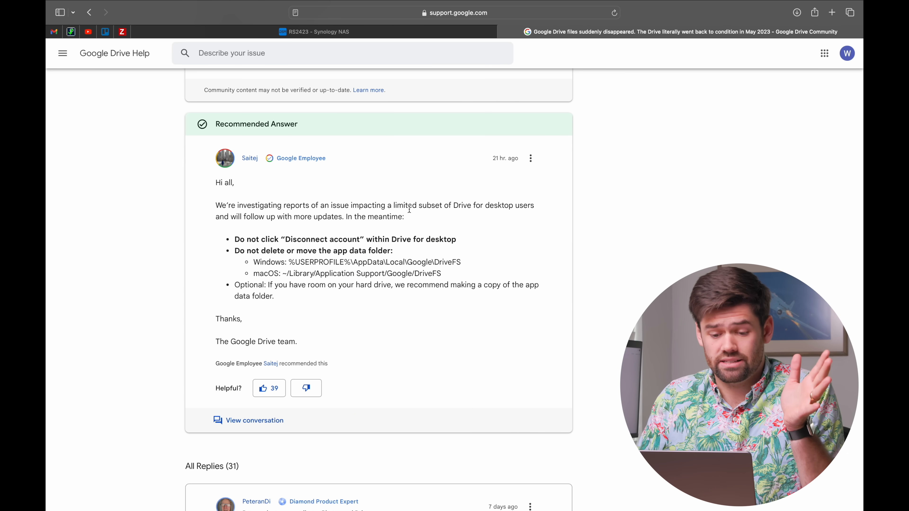
left_click_drag(215, 205, 383, 216)
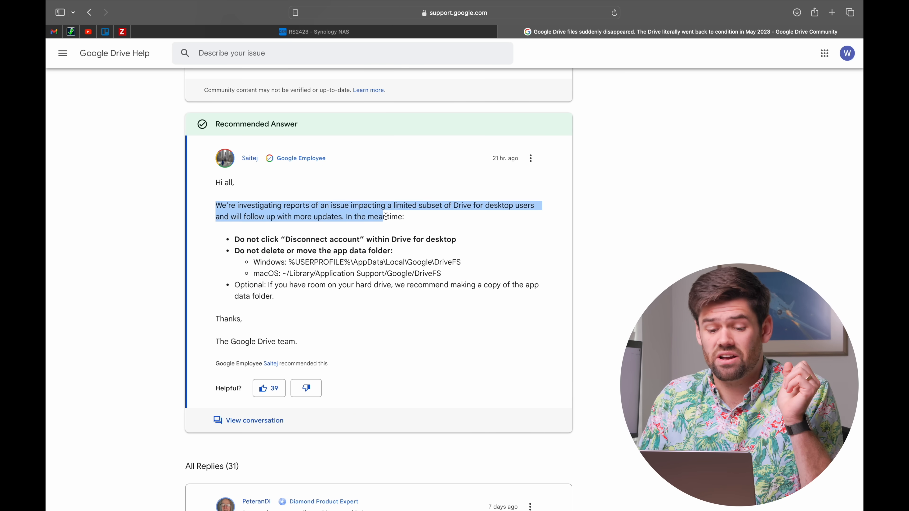
left_click(386, 216)
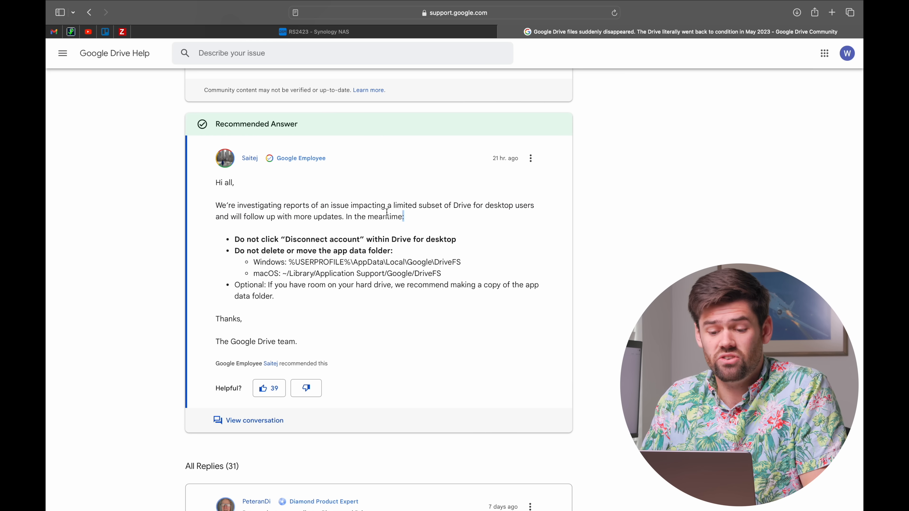
double_click(368, 205)
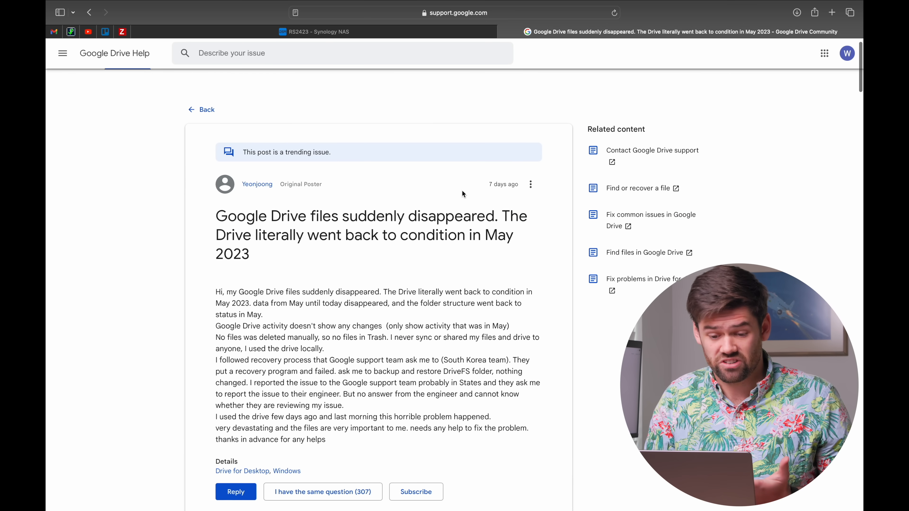
mouse_move(504, 183)
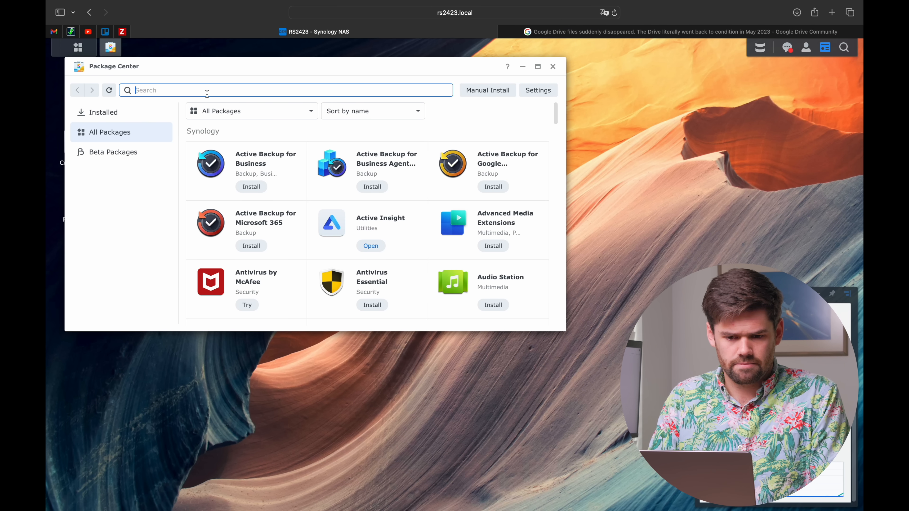
type("cloud sync")
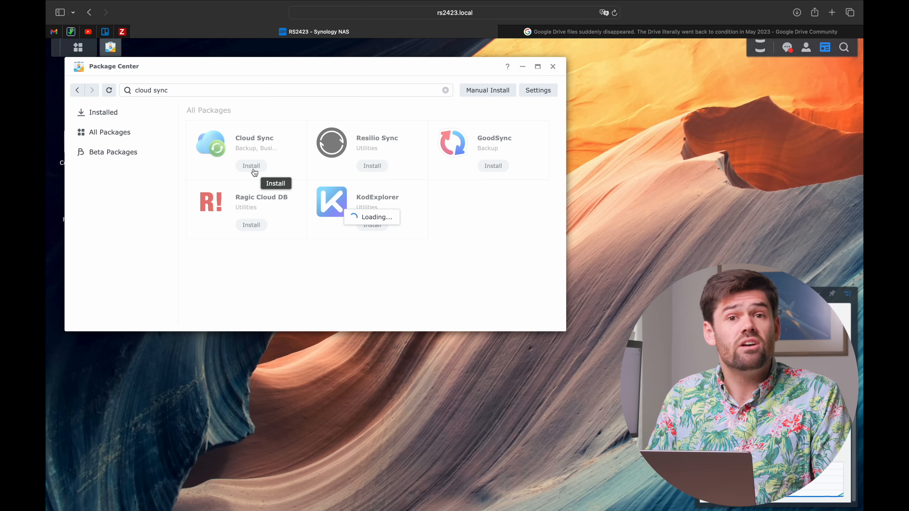
left_click(251, 165)
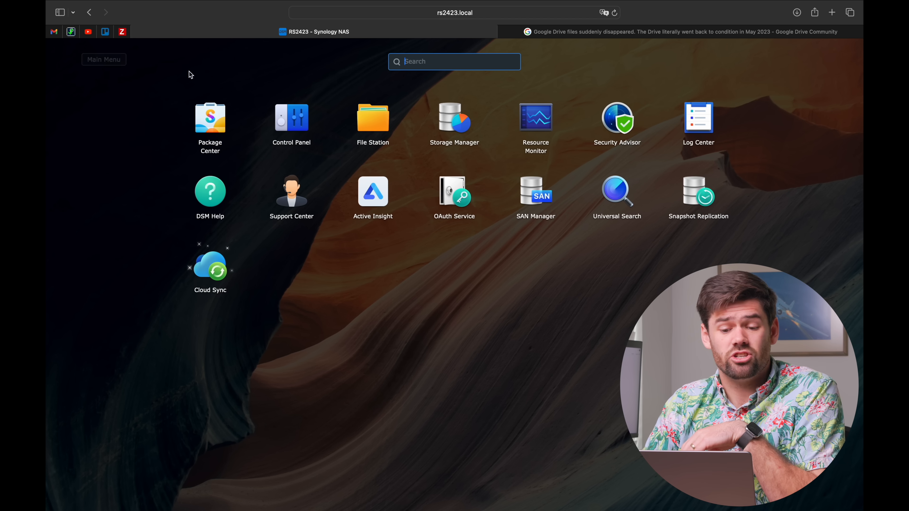
Start a new shared folder 'Cloud-Backup' on Volume 2 with recycle bin off and hidden from network browsing.
left_click(210, 117)
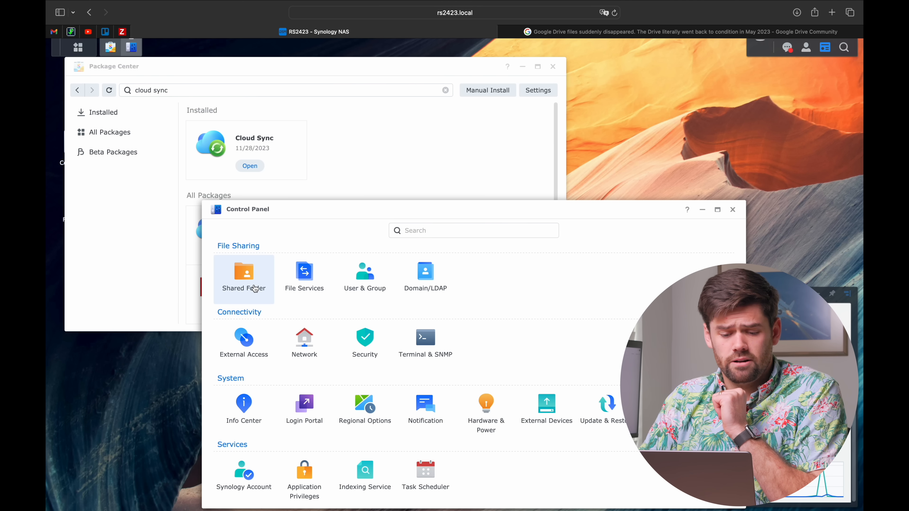
left_click(244, 273)
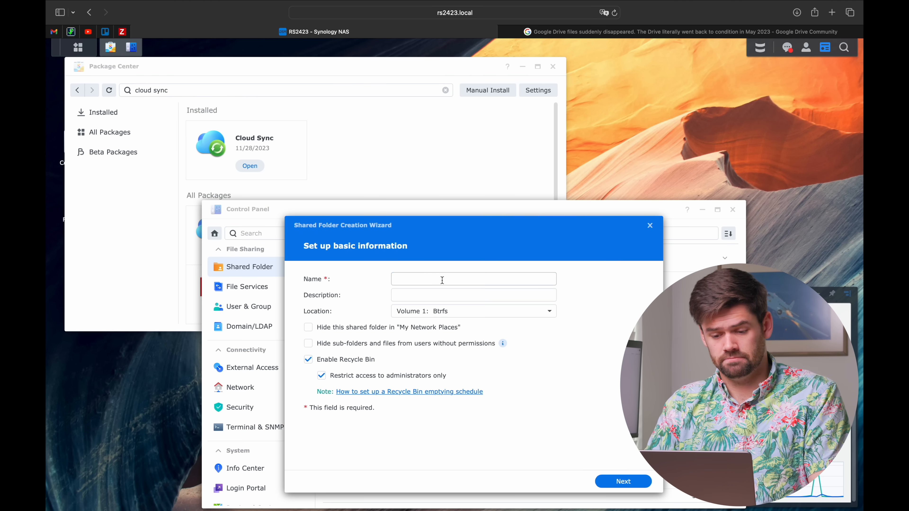
type("Cloud-Backup")
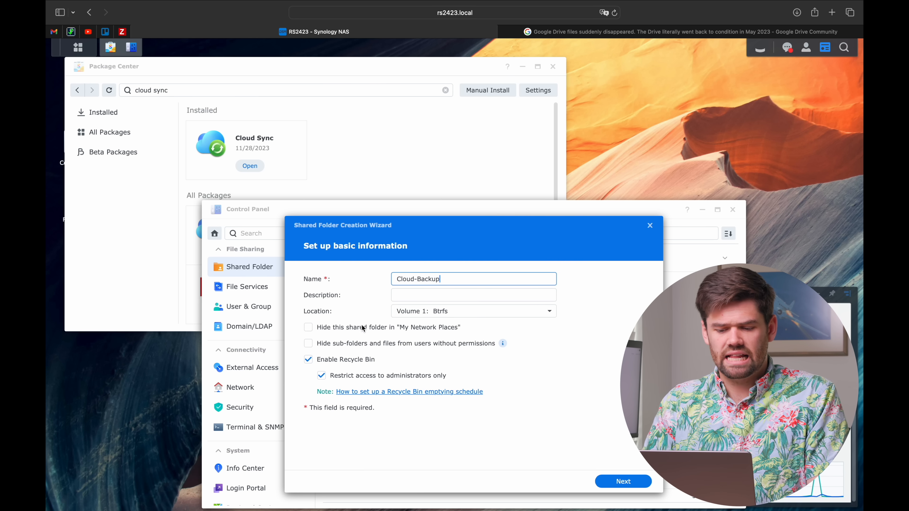
left_click(473, 311)
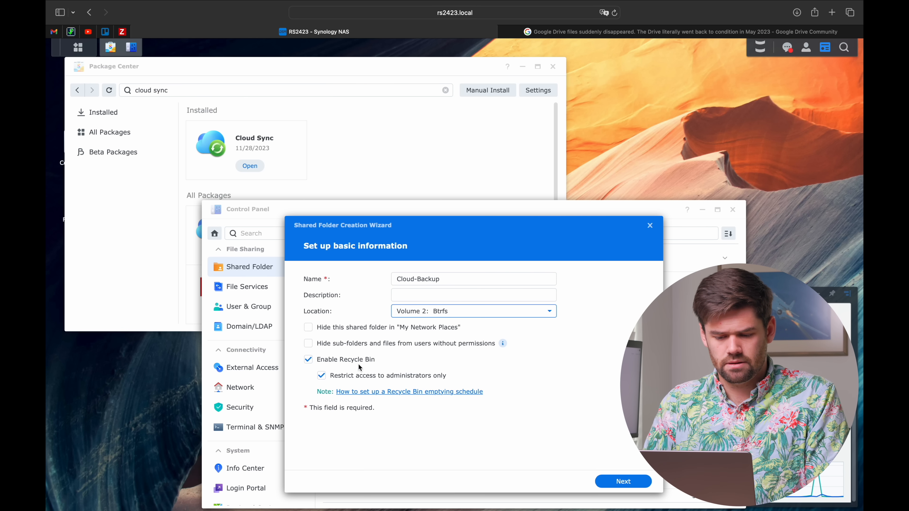
left_click(308, 359)
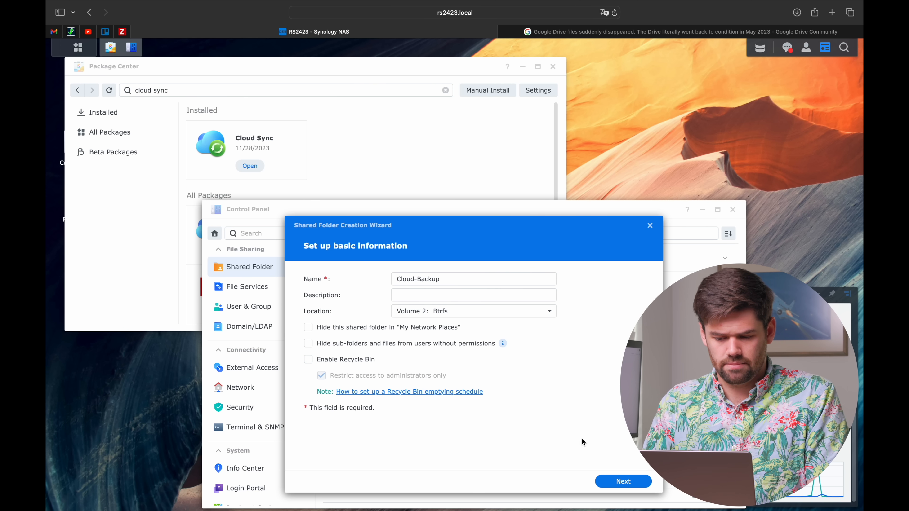
left_click(308, 327)
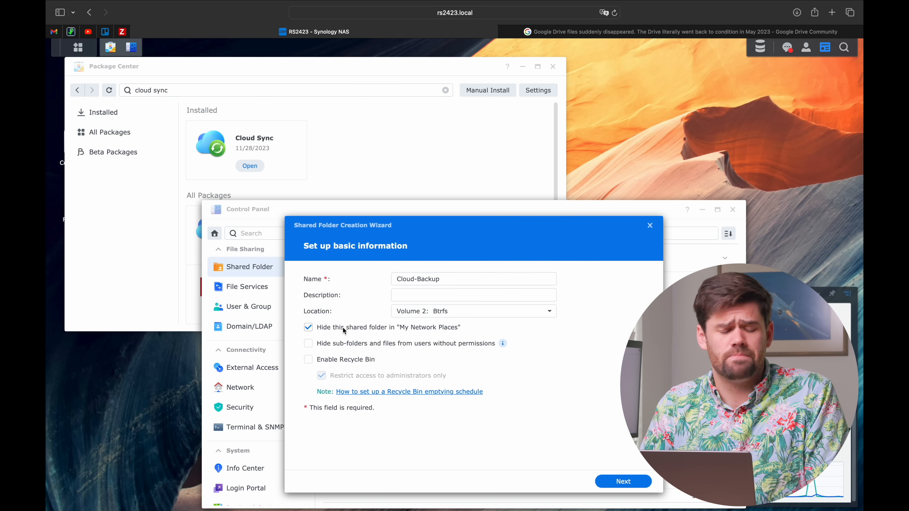
Accept default encryption, advanced settings and user permissions to finish creating the folder.
left_click(623, 481)
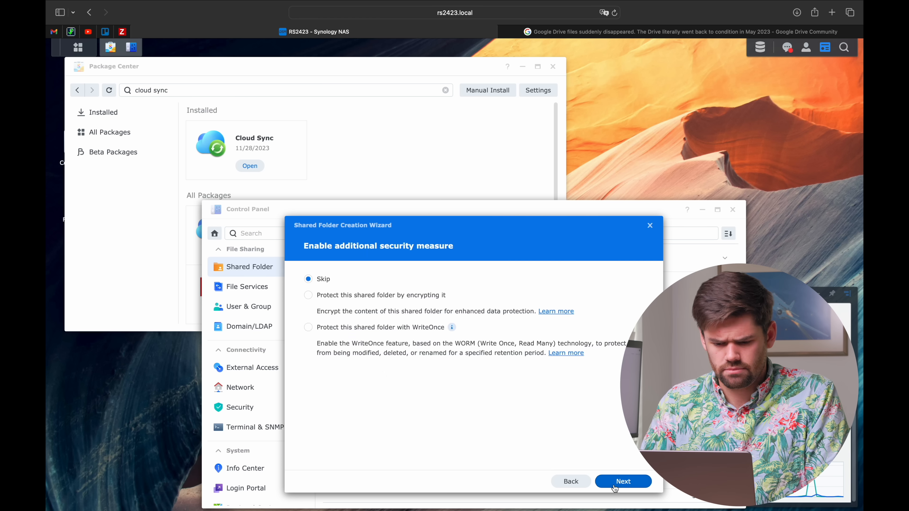
left_click(622, 481)
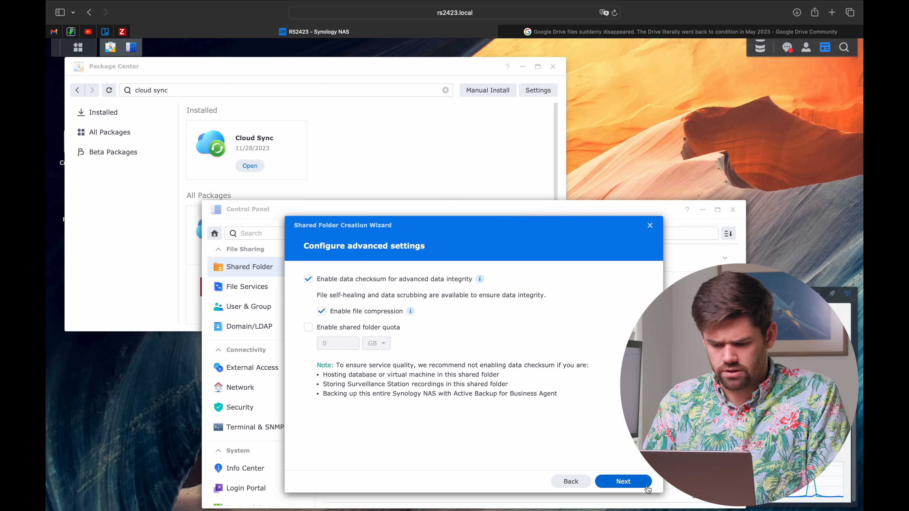
left_click(623, 481)
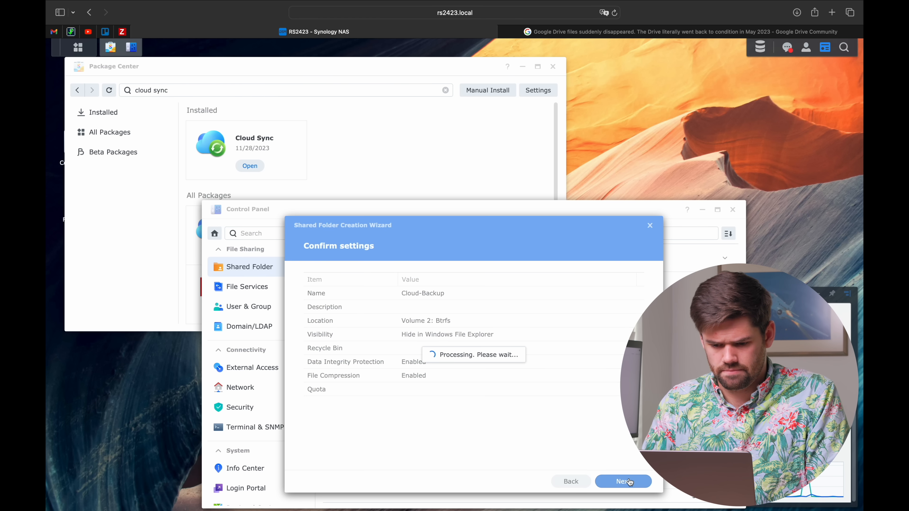
left_click(622, 481)
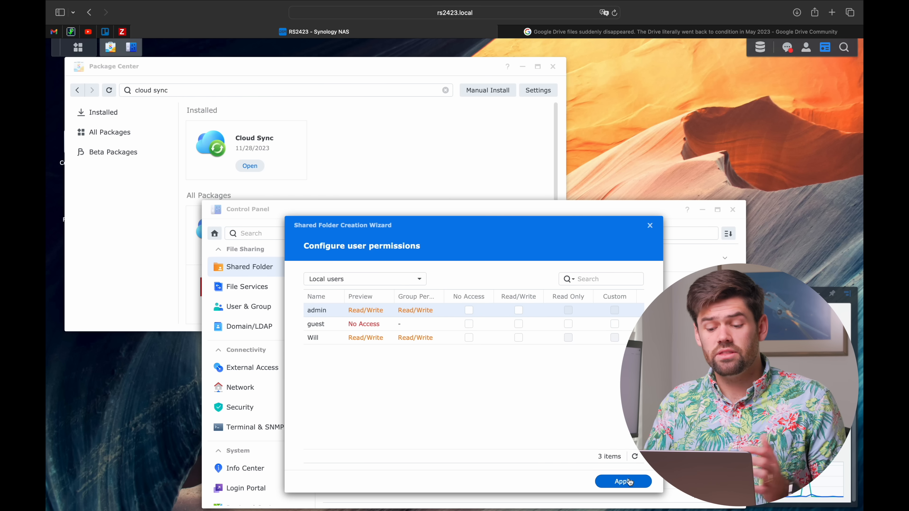
left_click(622, 480)
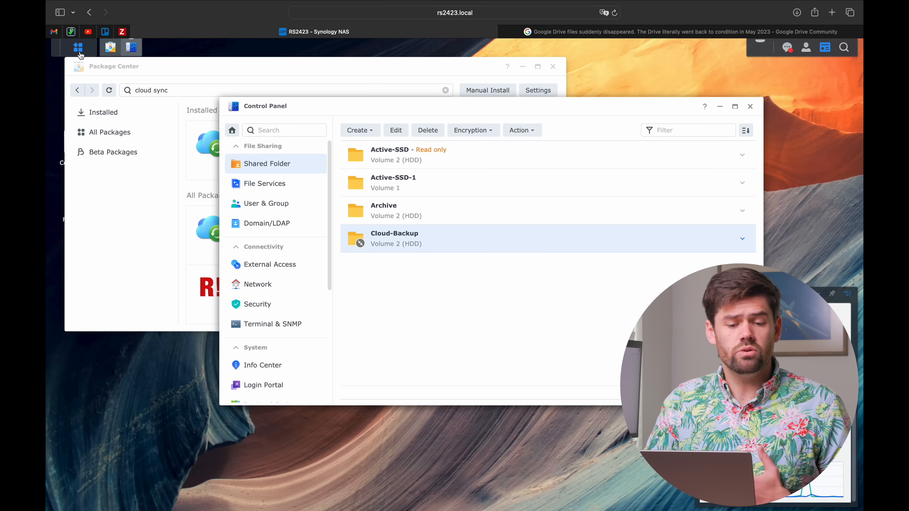
In File Station, create a 'Google Drive' subfolder inside the Cloud-Backup share.
left_click(151, 47)
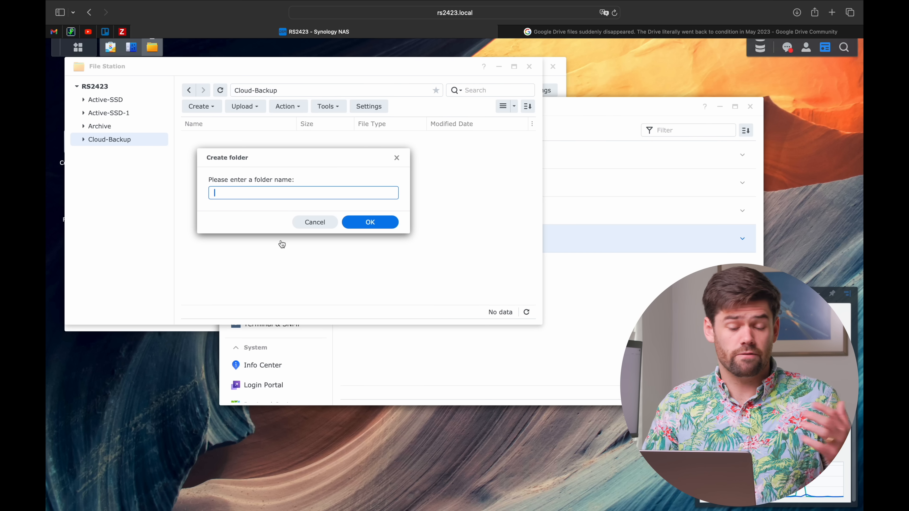
type("Goog")
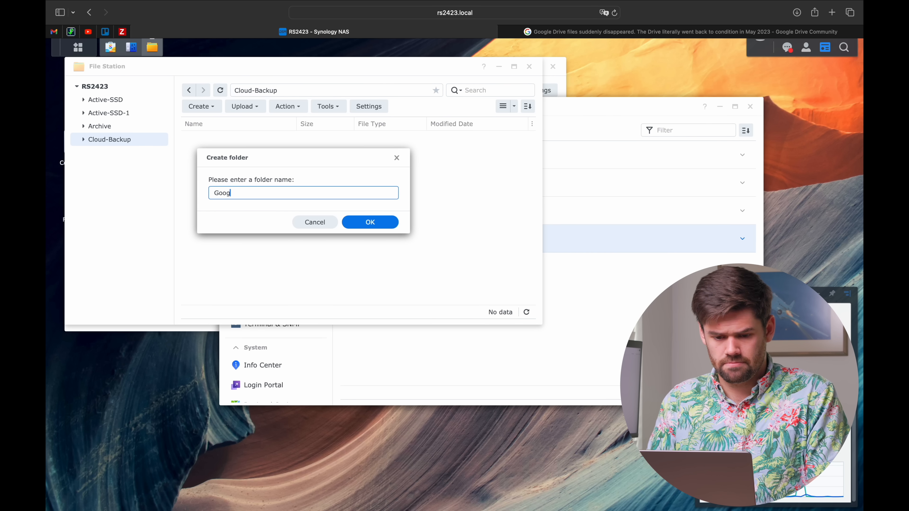
left_click(370, 221)
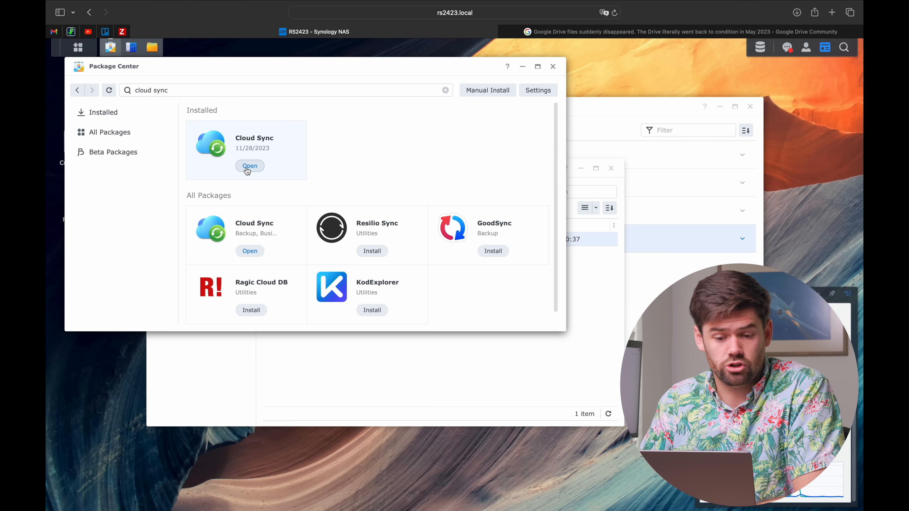
Launch Cloud Sync and choose Google Drive as provider, reaching the Synology permission page.
left_click(250, 165)
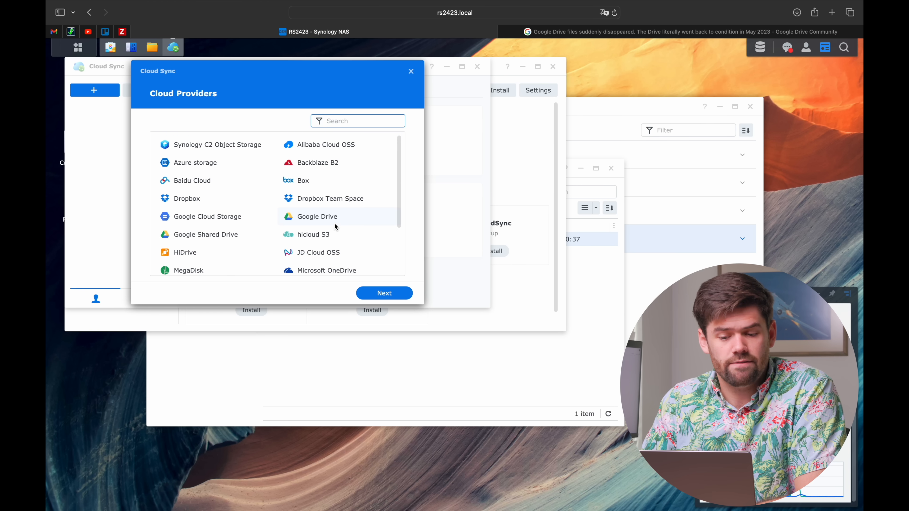
scroll("down", 3)
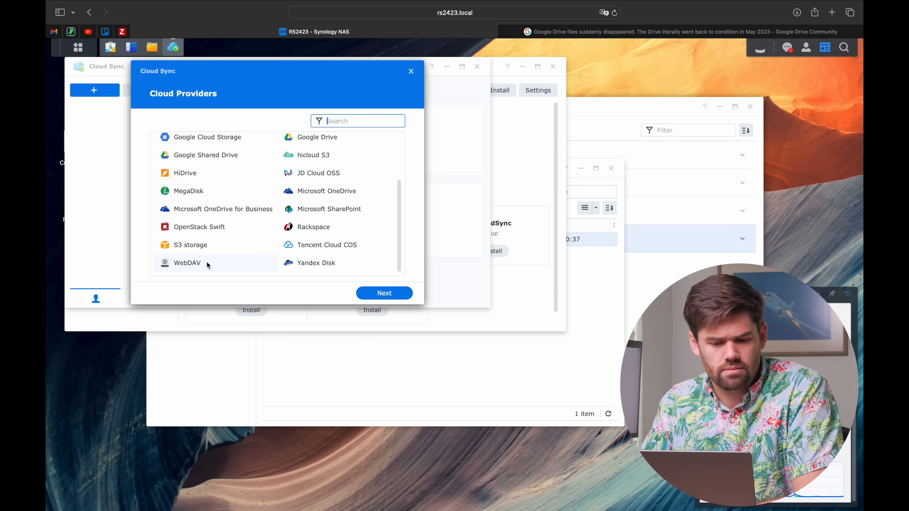
mouse_move(244, 265)
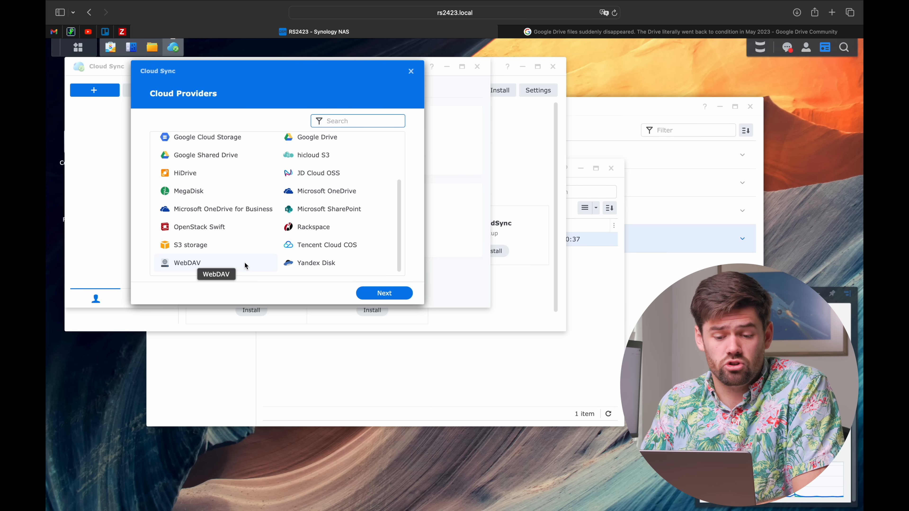
scroll("up", 3)
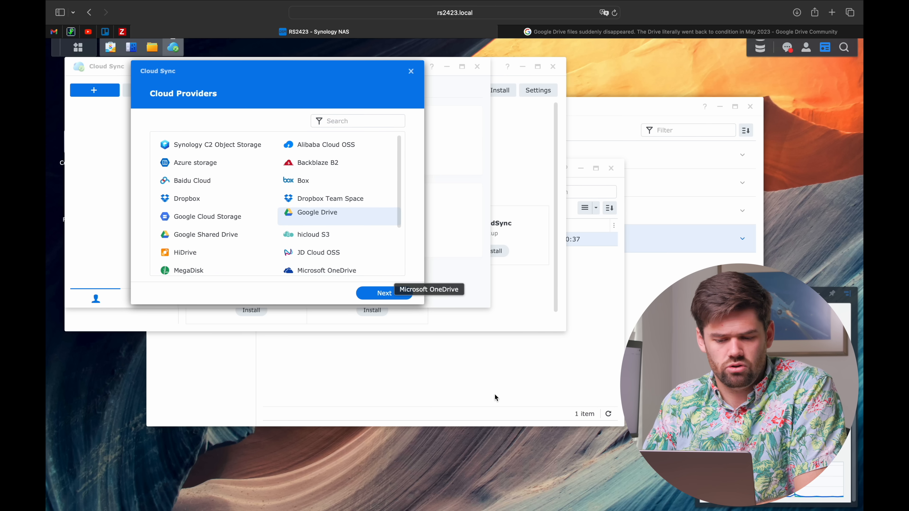
left_click(384, 292)
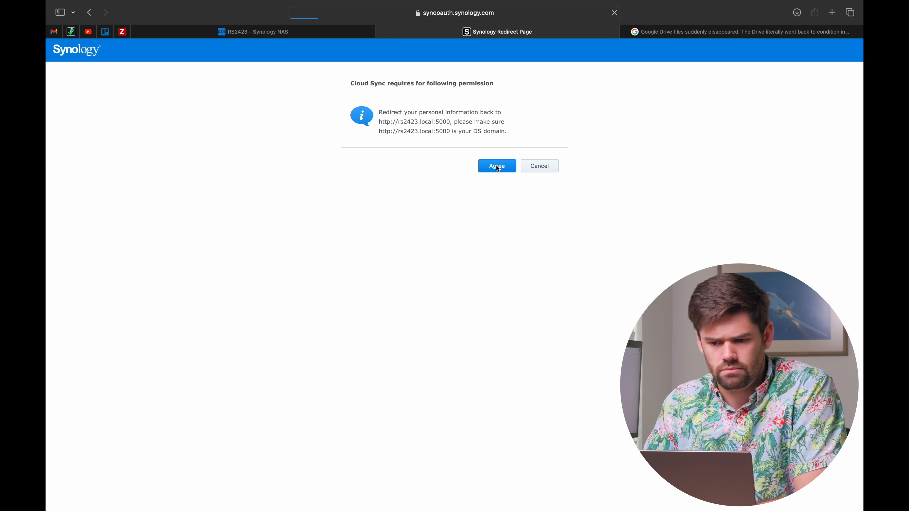
Grant redirect permission, name the connection 'Google Drive - SpaceRex' and set local path /Cloud-Backup/Google Drive.
left_click(496, 166)
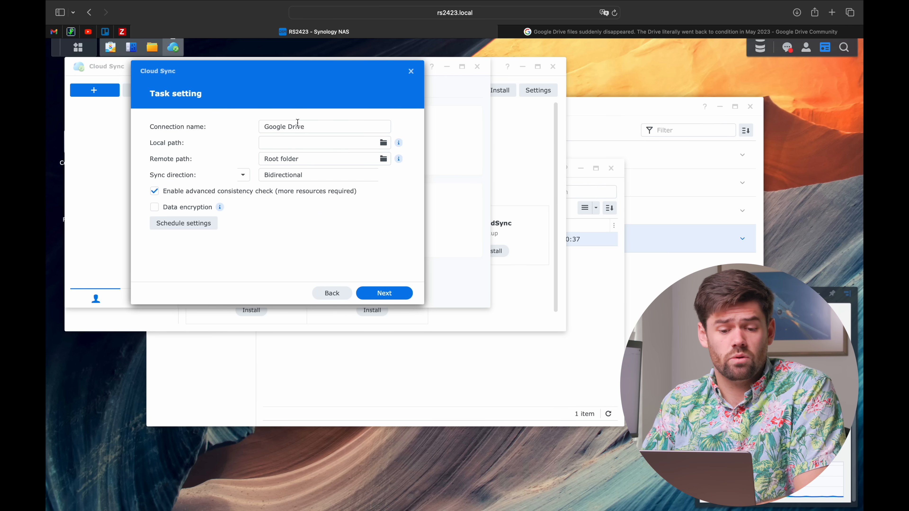
type("- D")
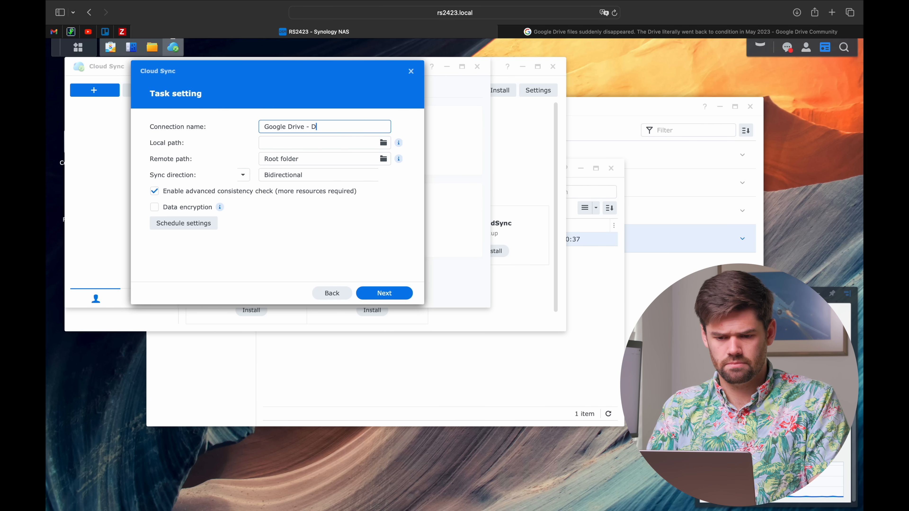
type("SpaceRex")
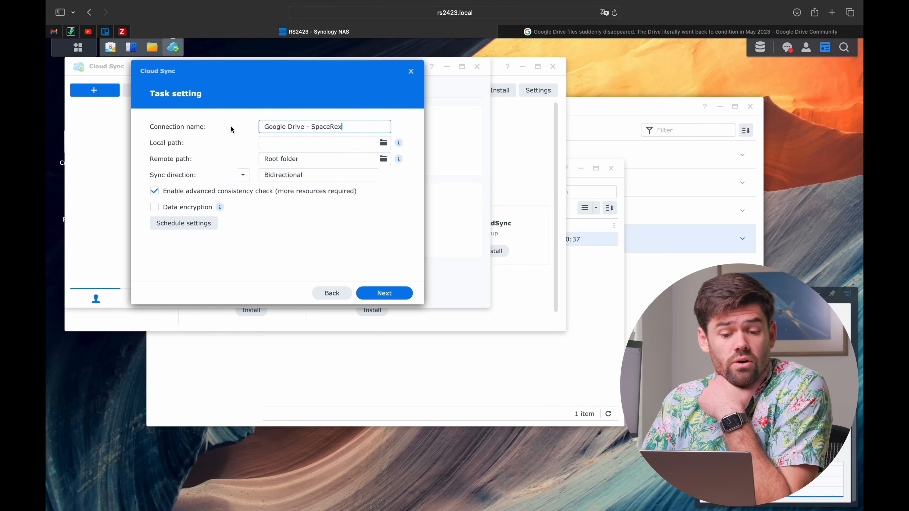
mouse_move(232, 153)
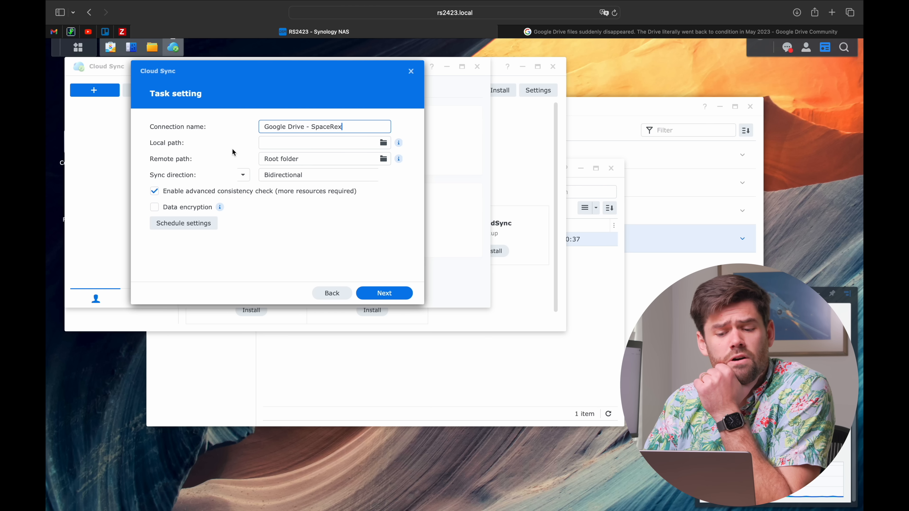
left_click(382, 143)
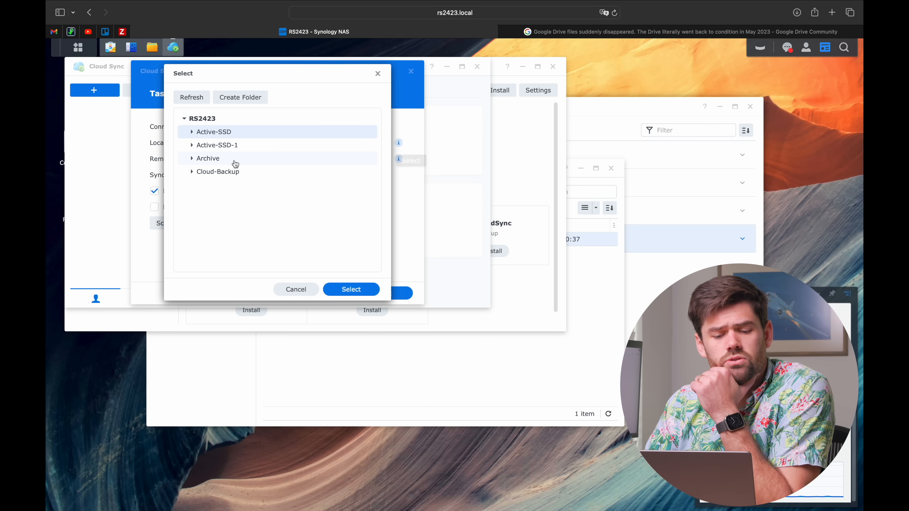
left_click(192, 171)
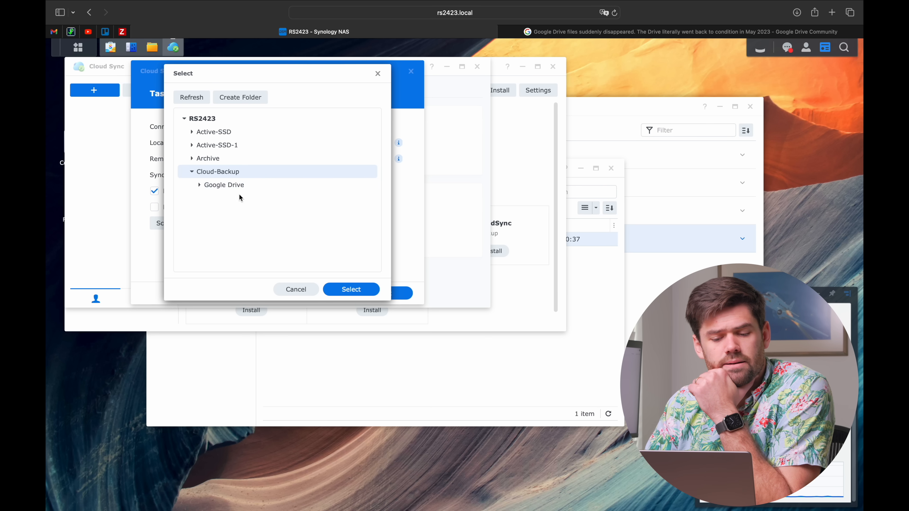
left_click(351, 289)
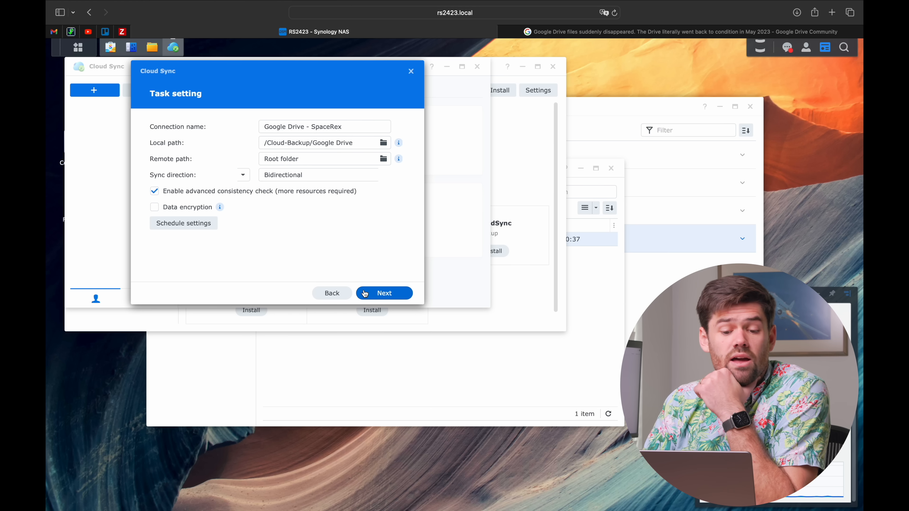
Set sync direction to download remote changes only with Google document conversion, and finish creating the task.
left_click(242, 175)
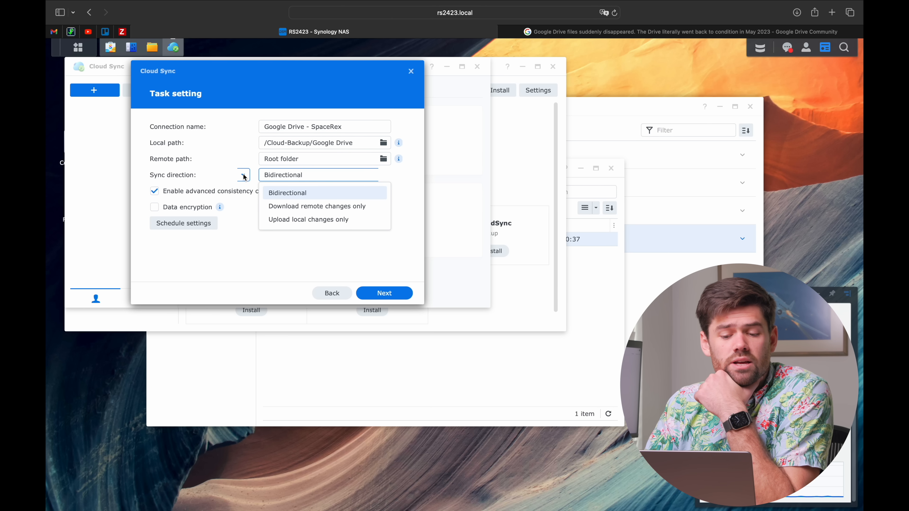
left_click(317, 206)
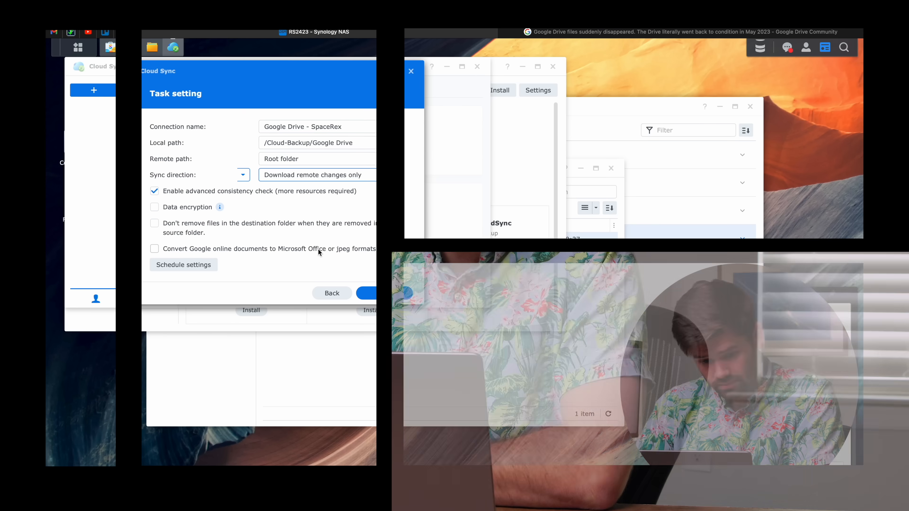
left_click(154, 248)
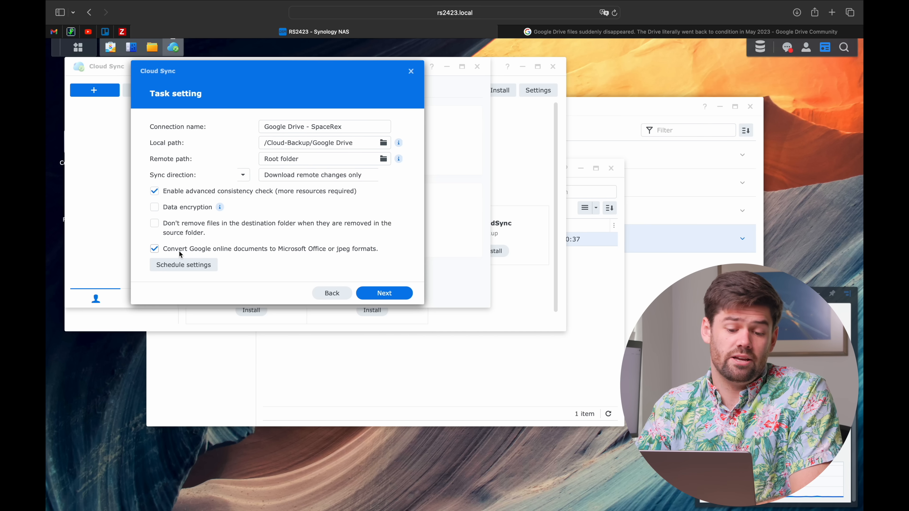
mouse_move(309, 261)
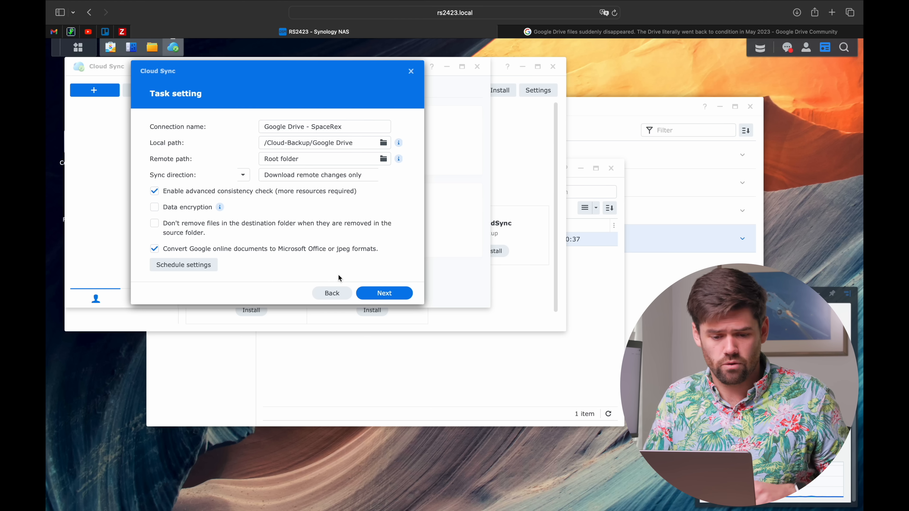
mouse_move(411, 298)
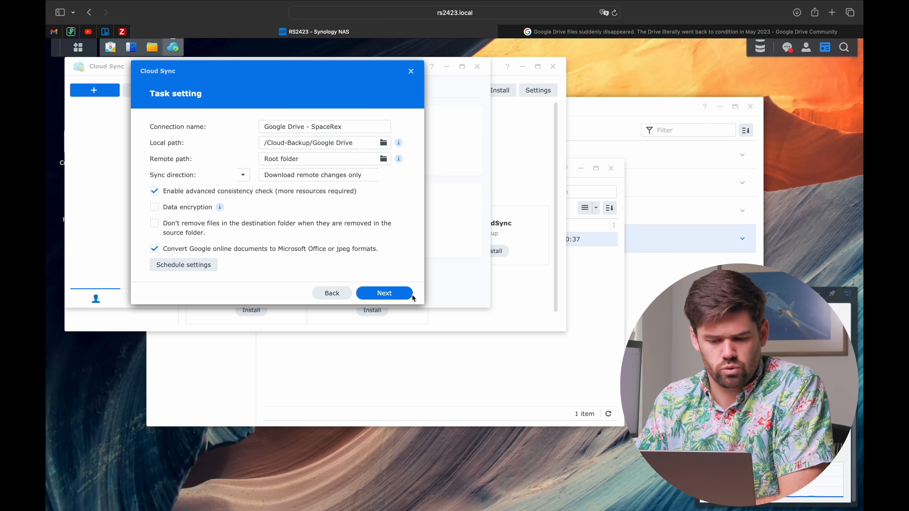
left_click(384, 293)
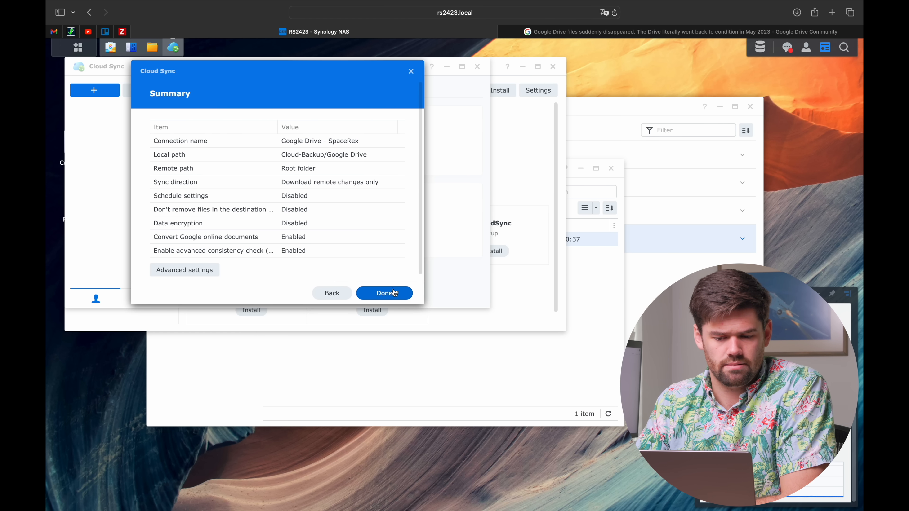
left_click(384, 293)
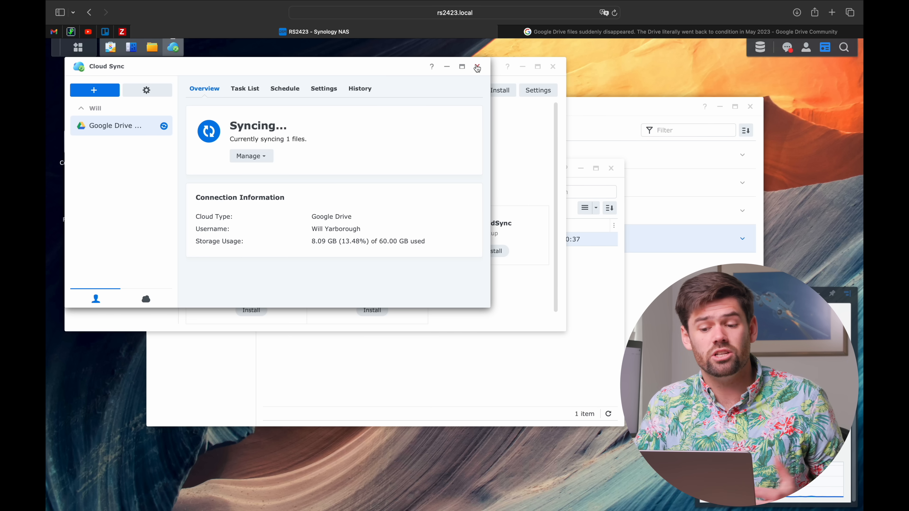
Close Cloud Sync and Package Center, bring up File Station and launch Snapshot Replication.
left_click(477, 66)
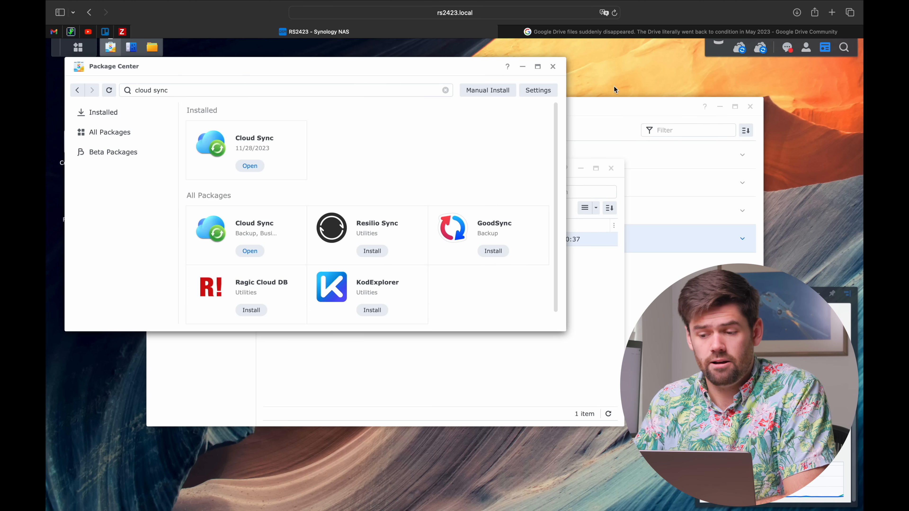
left_click(552, 66)
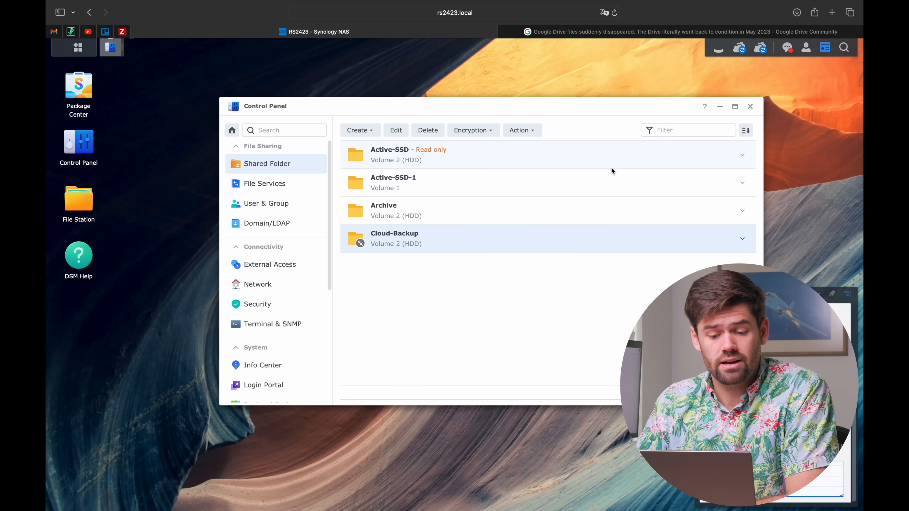
left_click(78, 203)
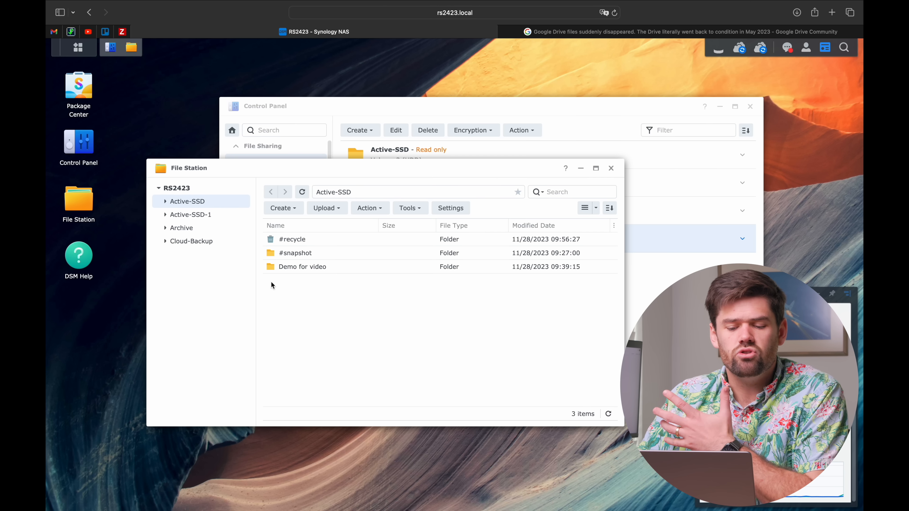
left_click(196, 253)
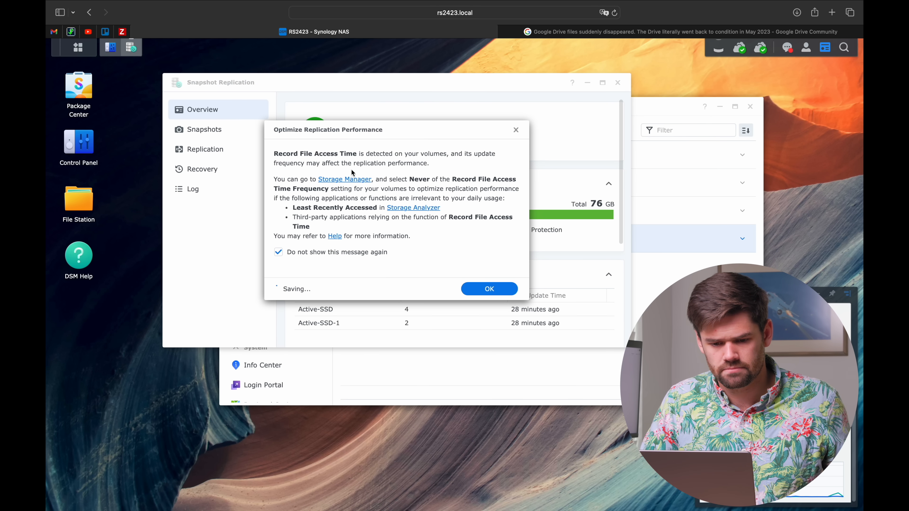
Dismiss the performance notice and schedule Cloud-Backup snapshots every day.
left_click(488, 289)
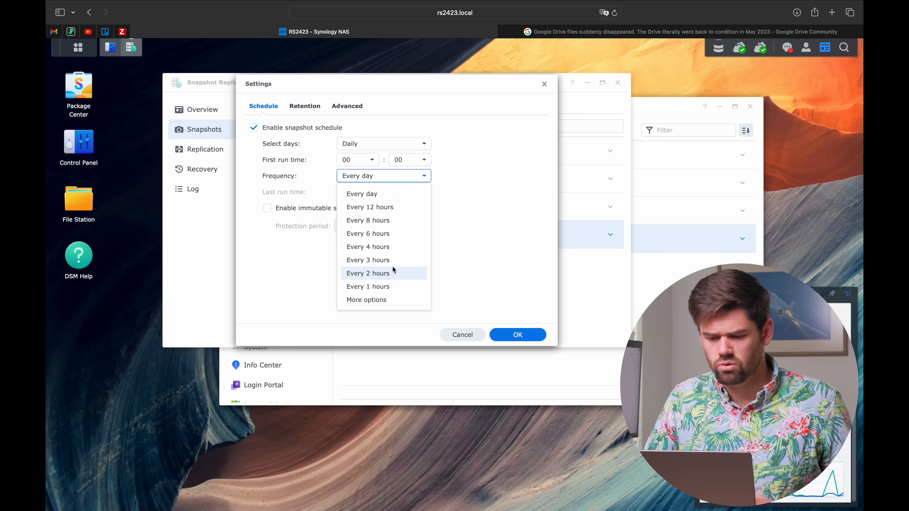
left_click(362, 194)
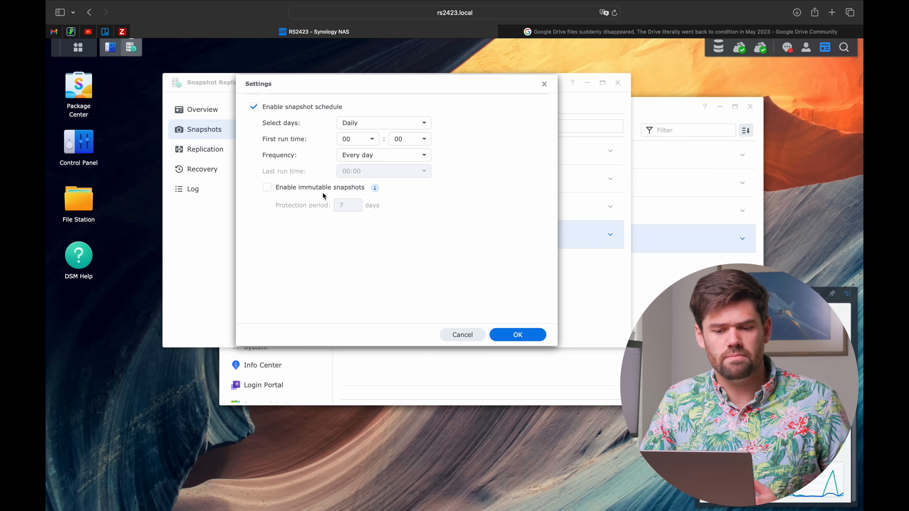
left_click(517, 334)
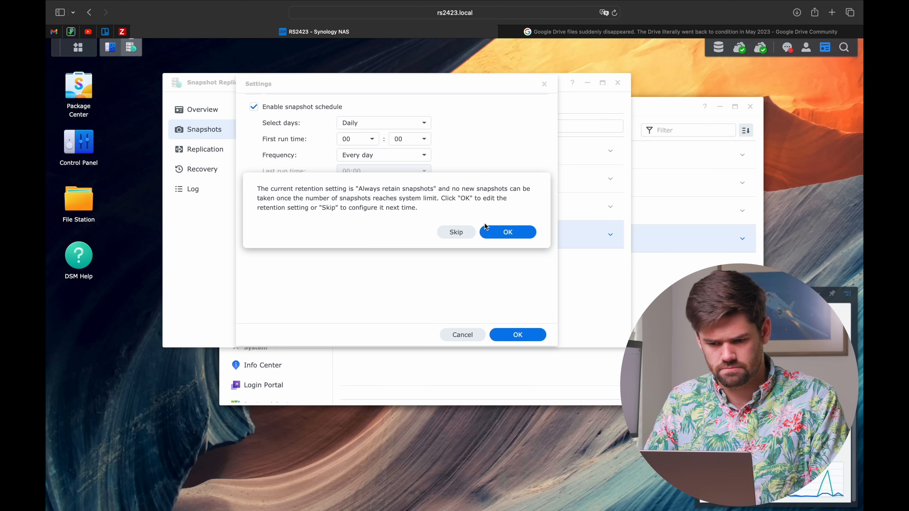
Set retention to keep all for 7 days, dailies 60 days, monthlies 24 months, and save the settings.
left_click(506, 232)
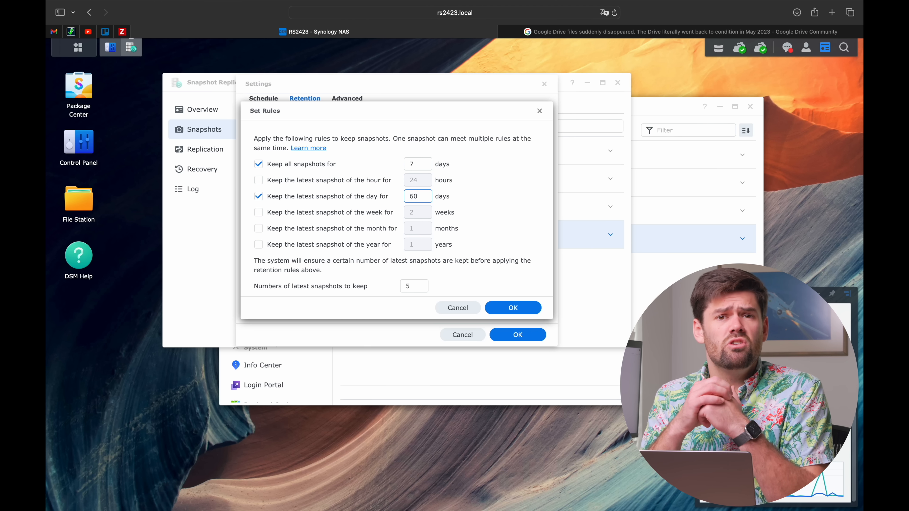
left_click(259, 228)
type("24")
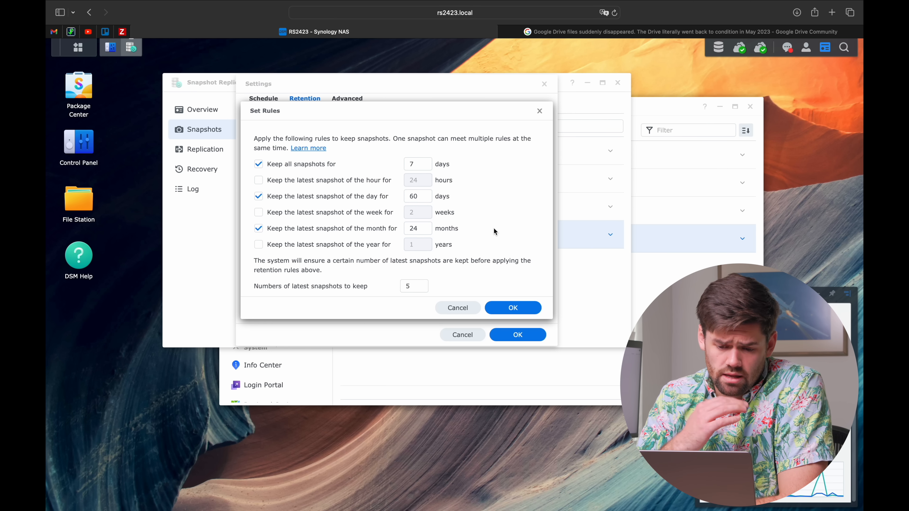
left_click(512, 308)
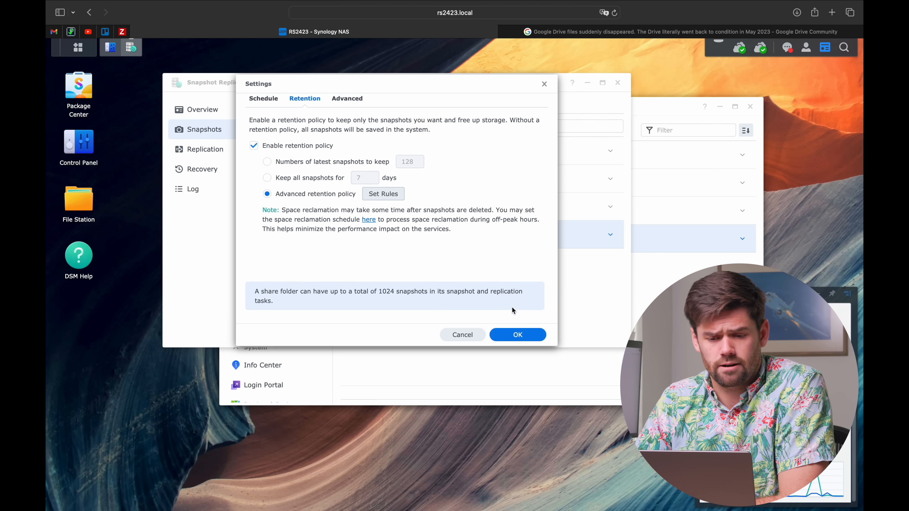
left_click(347, 106)
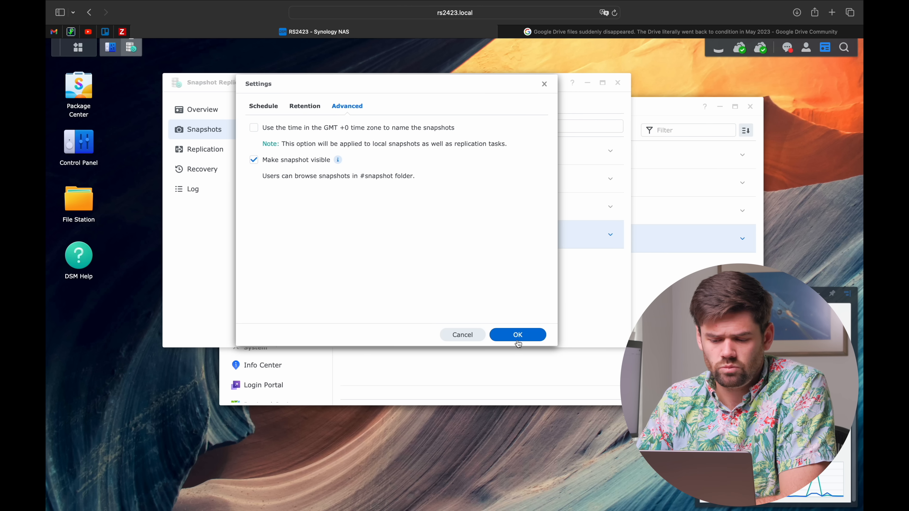
left_click(517, 335)
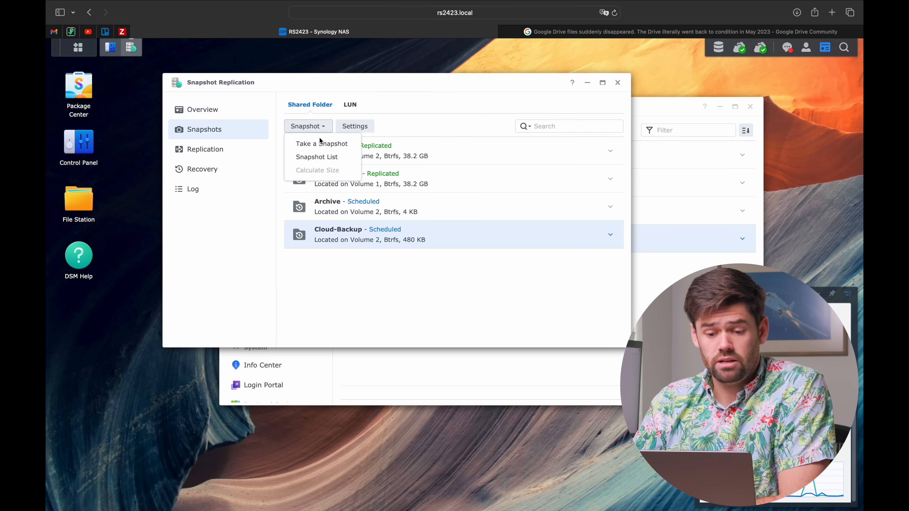
Take an immediate snapshot of Cloud-Backup.
left_click(322, 143)
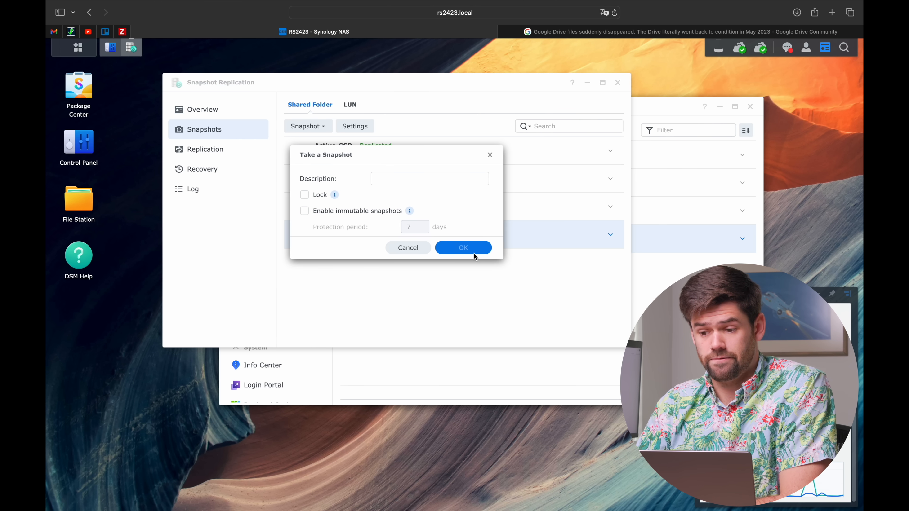
left_click(462, 247)
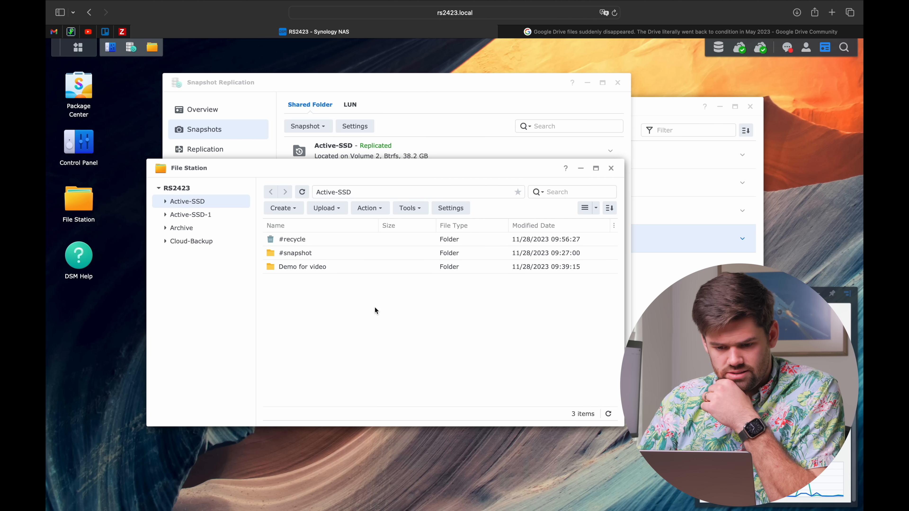
Delete BatchReport.xlsx from Cloud-Backup/Google Drive, then find it inside the 11.28 snapshot's Google Drive folder.
left_click(192, 240)
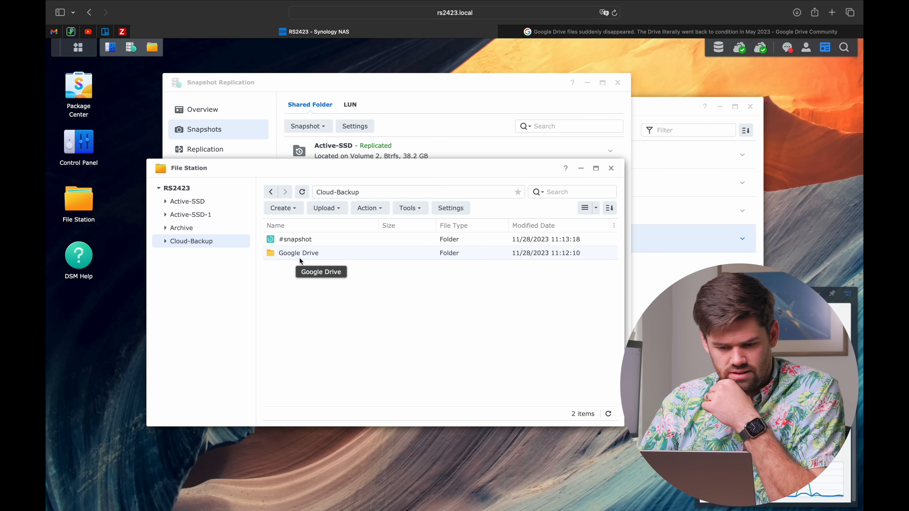
right_click(298, 239)
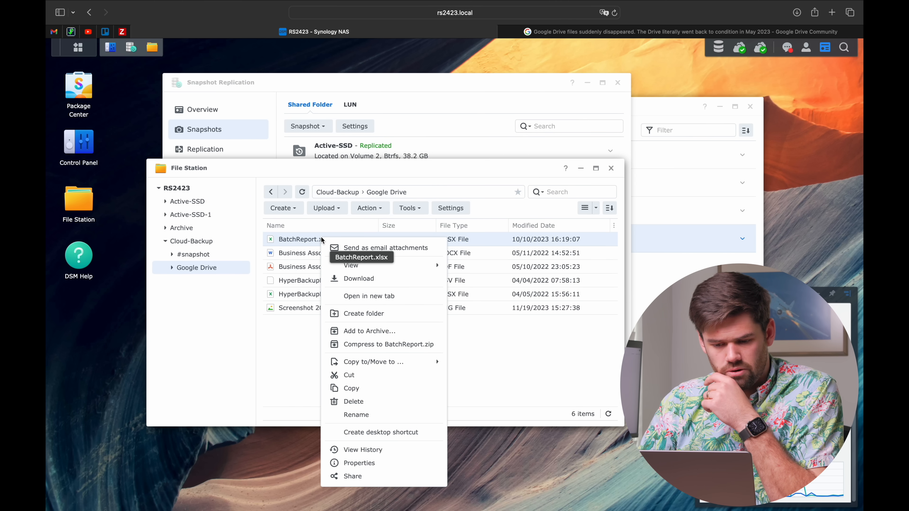
mouse_move(369, 331)
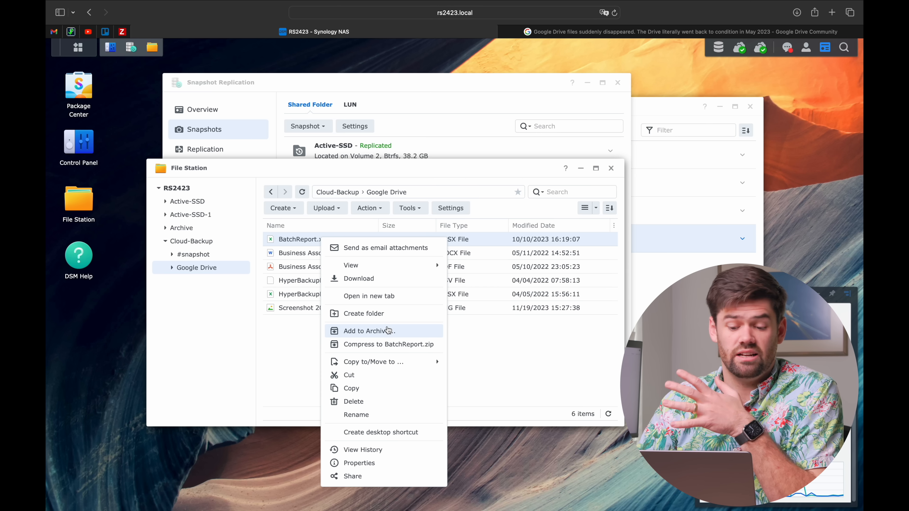
mouse_move(376, 401)
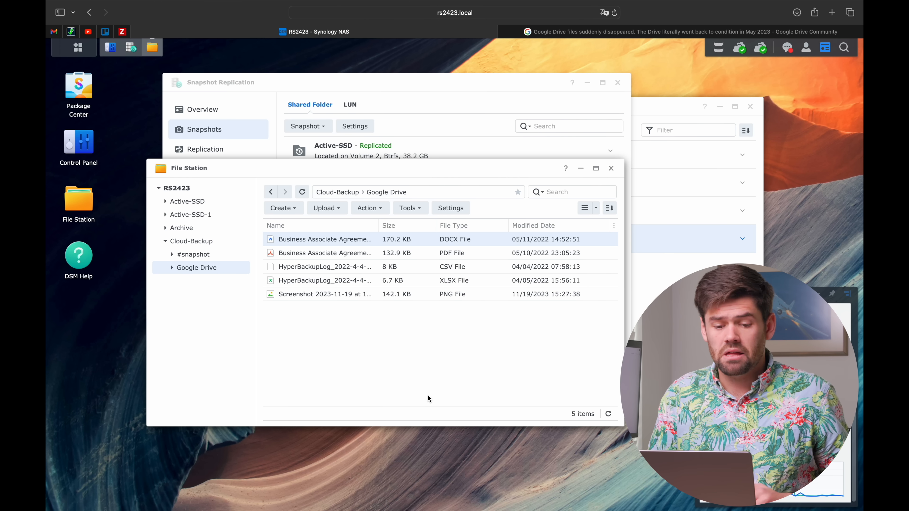
left_click(193, 254)
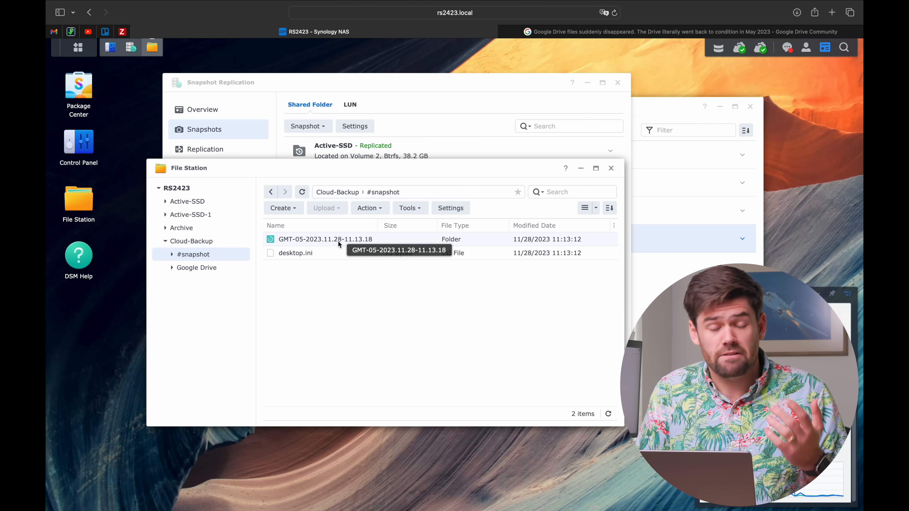
double_click(324, 239)
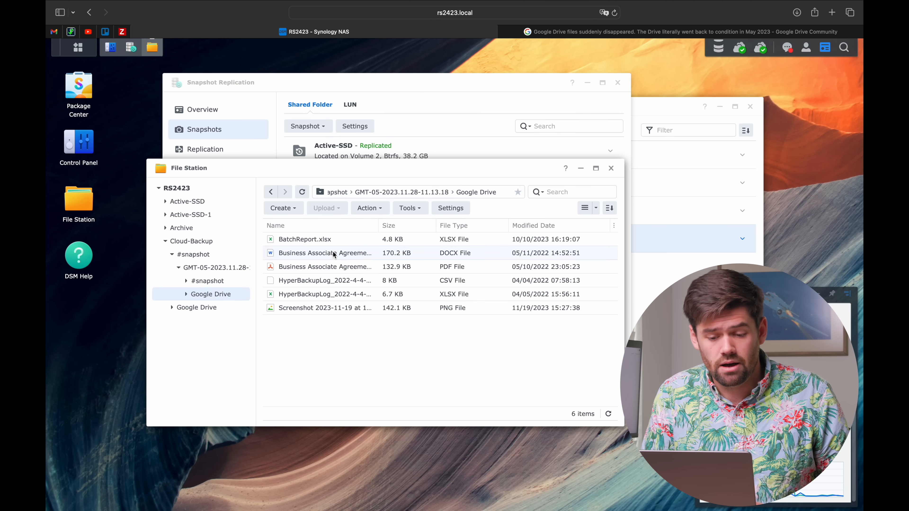